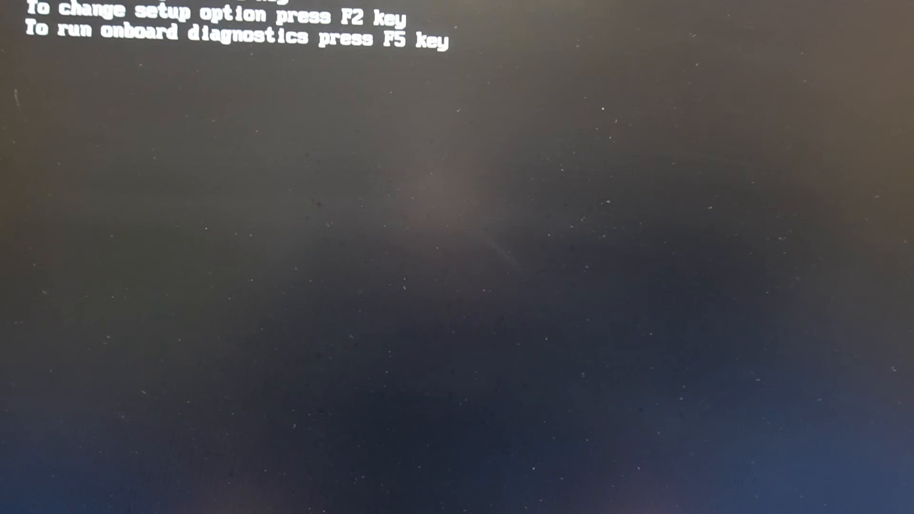
Enter the OptiPlex 390 BIOS System Setup with F2 during POST
key("f2")
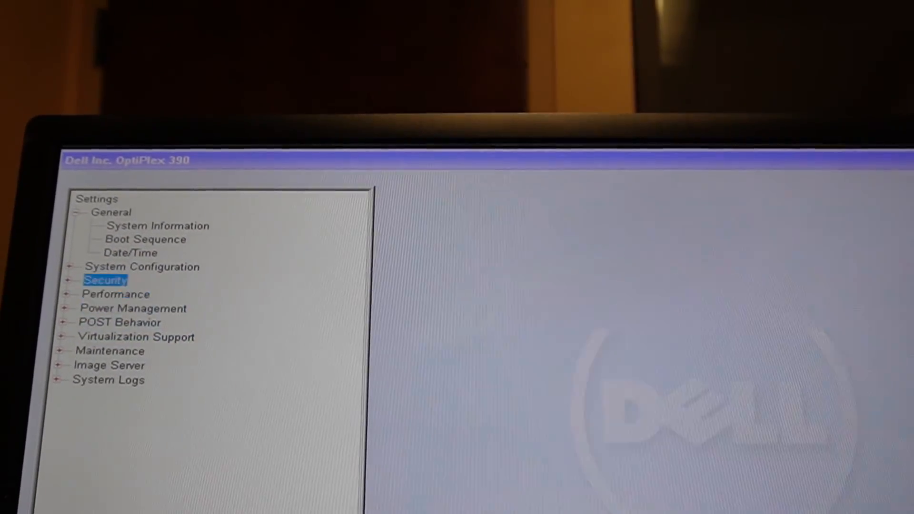
left_click(142, 267)
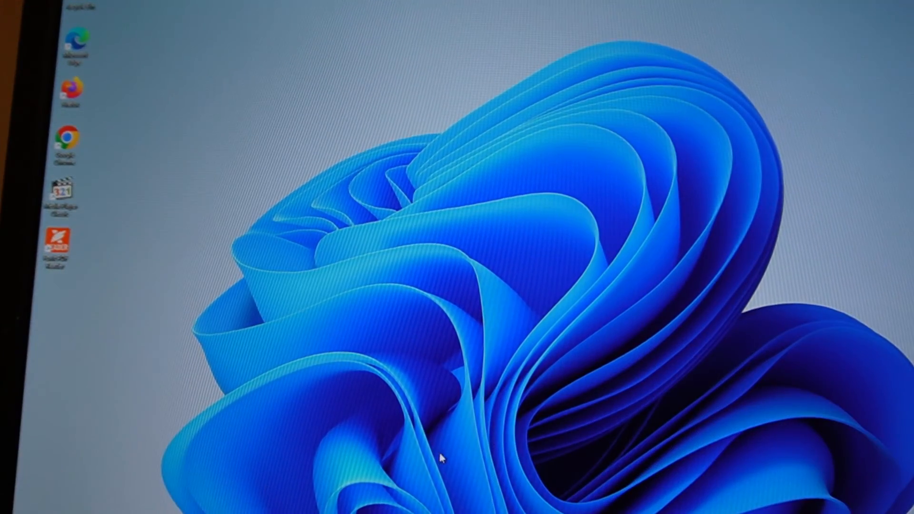
mouse_move(581, 461)
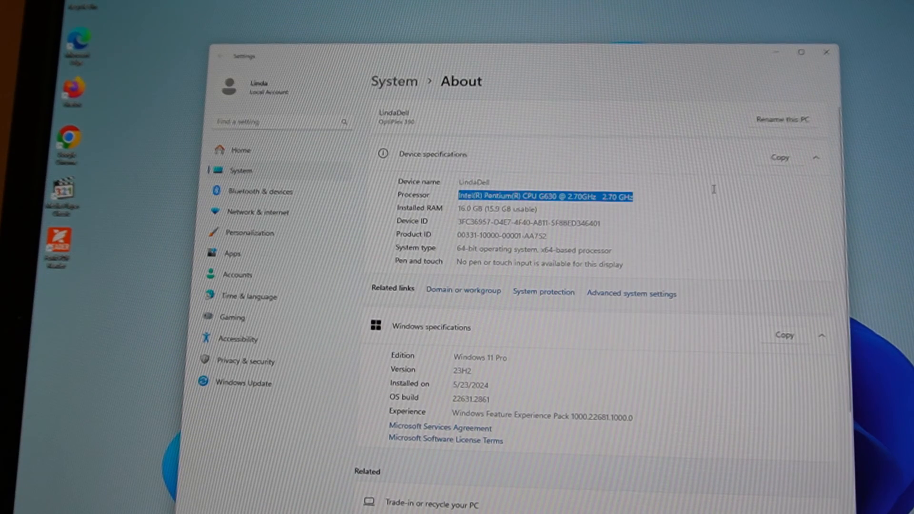
Review the About page specs: Pentium G630, 16.0 GB RAM, Windows 11 Pro
left_click(712, 192)
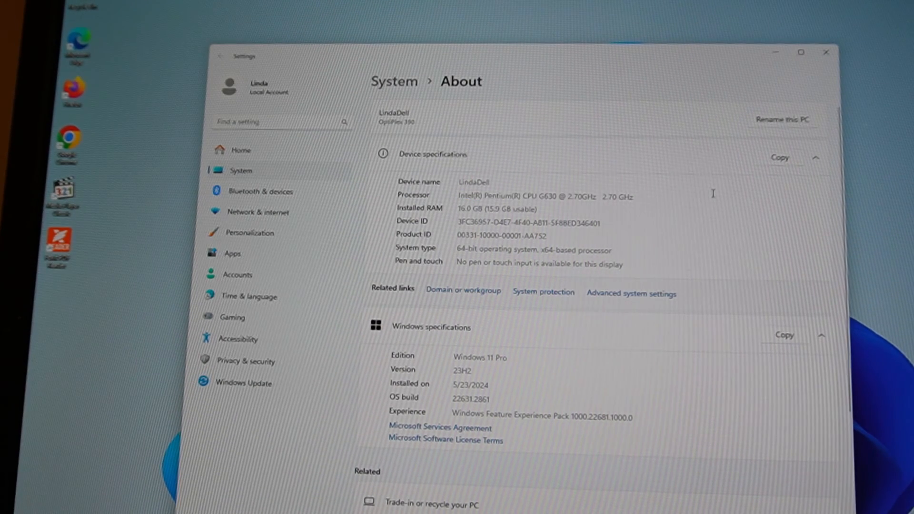
mouse_move(716, 224)
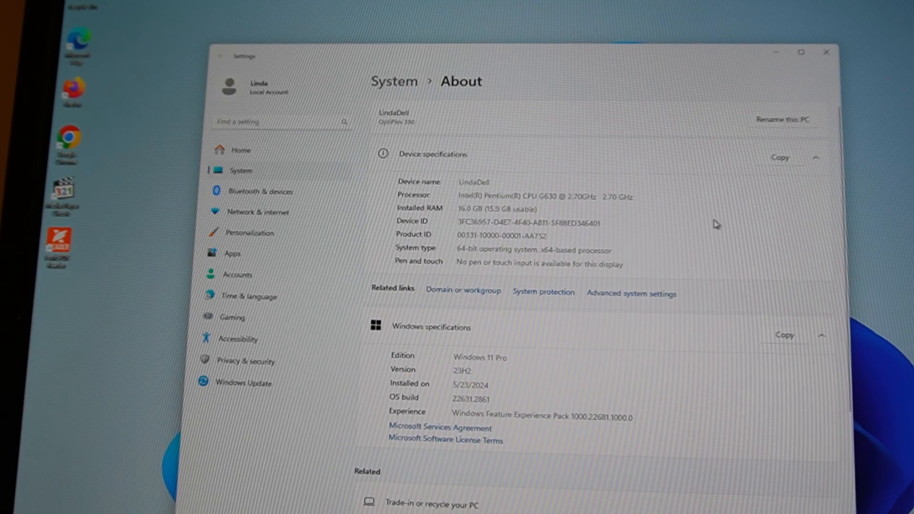
scroll("down", 3)
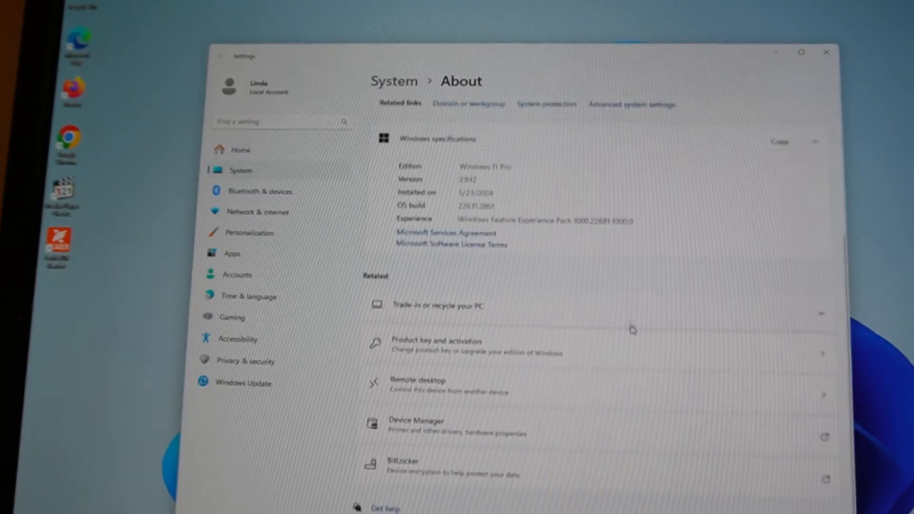
scroll("up", 3)
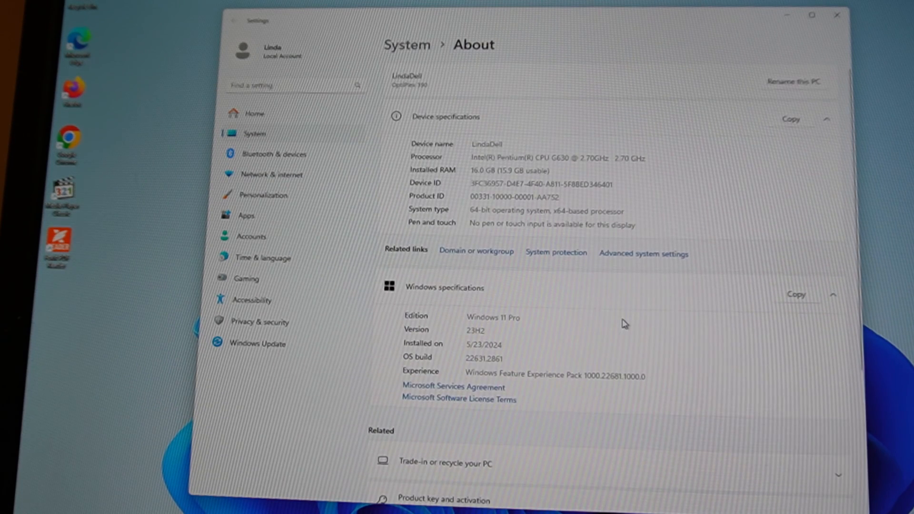
mouse_move(621, 319)
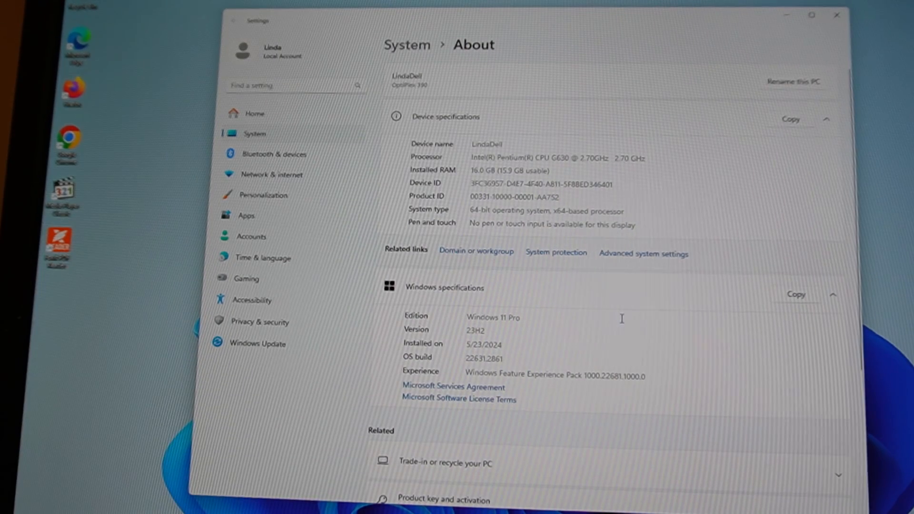